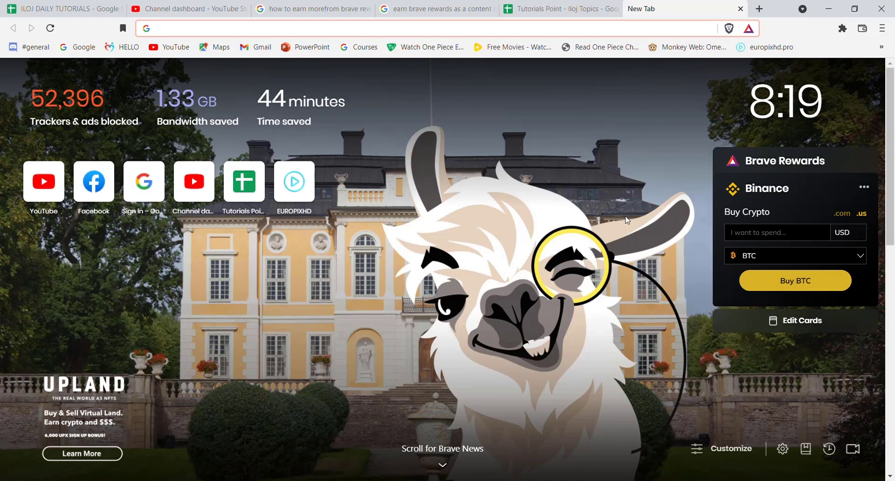
- Focus the Brave new tab's address bar to enter a web address
left_click(434, 28)
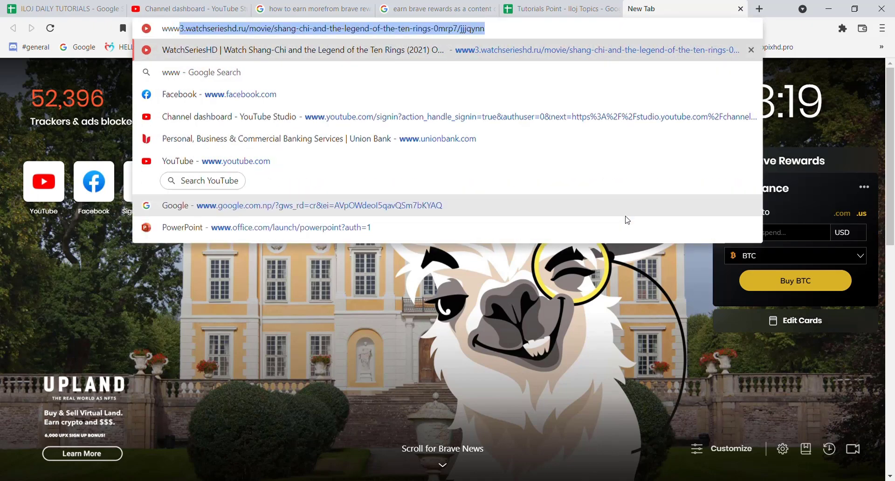
type("www.usaa.com")
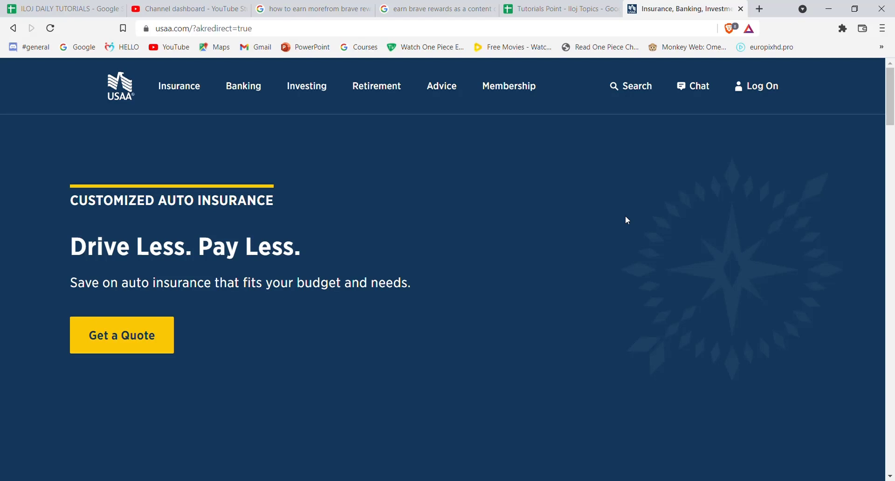
mouse_move(692, 206)
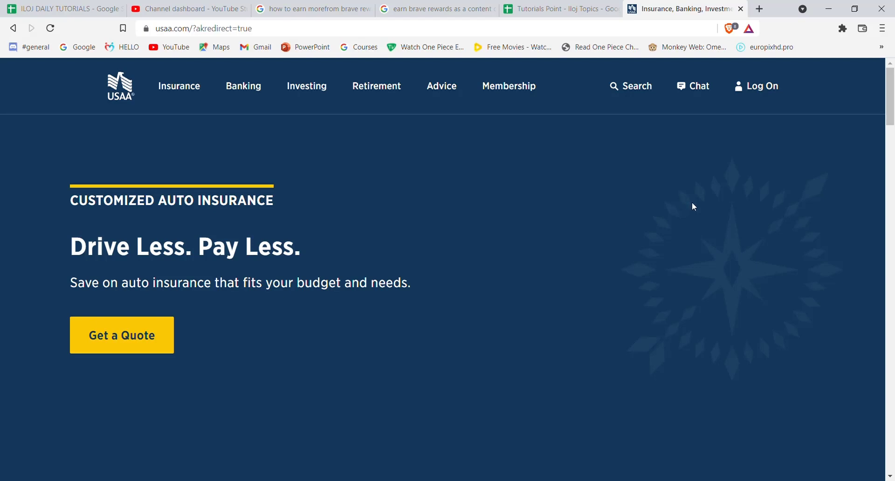
left_click(761, 85)
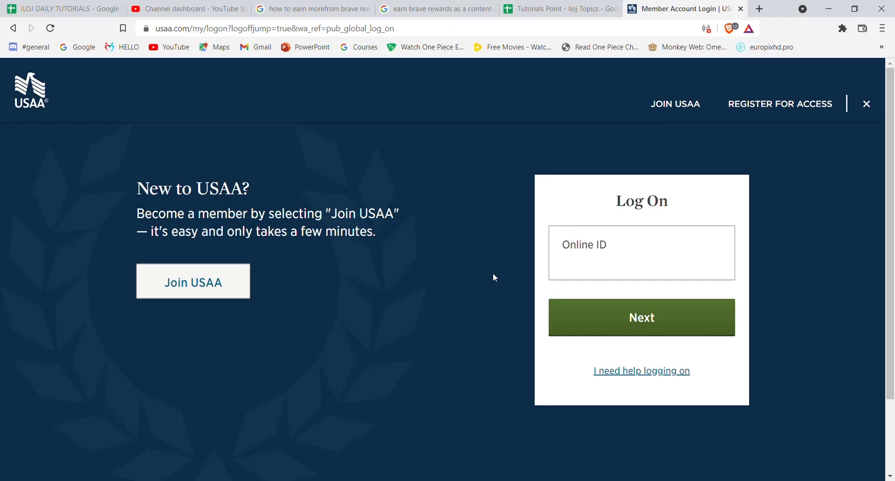
mouse_move(811, 272)
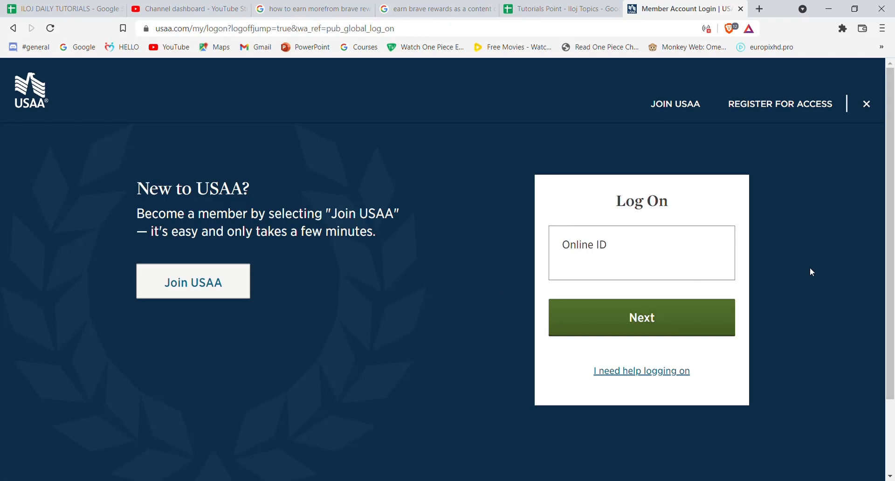
mouse_move(816, 273)
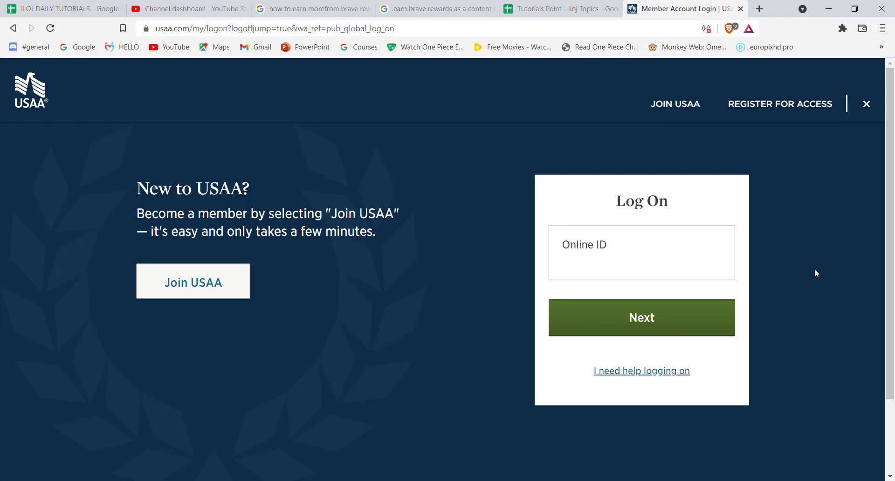
mouse_move(787, 112)
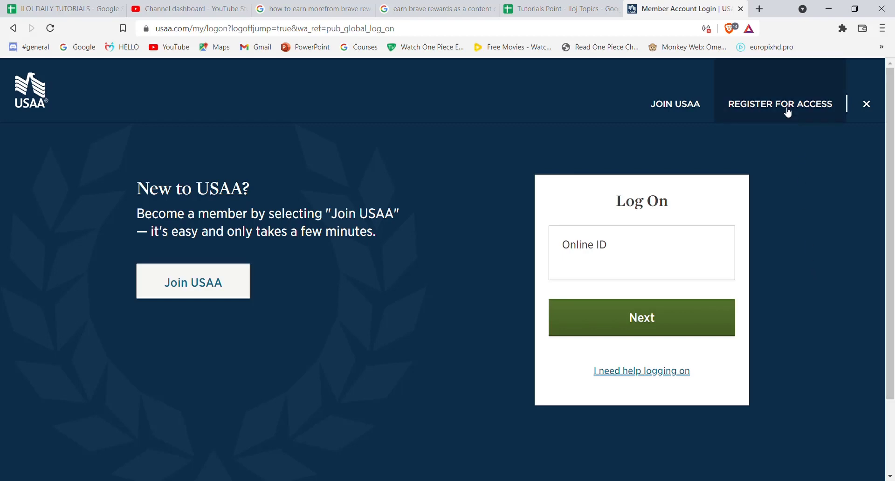
- Start the Register for Access flow from the USAA log-on page
left_click(780, 104)
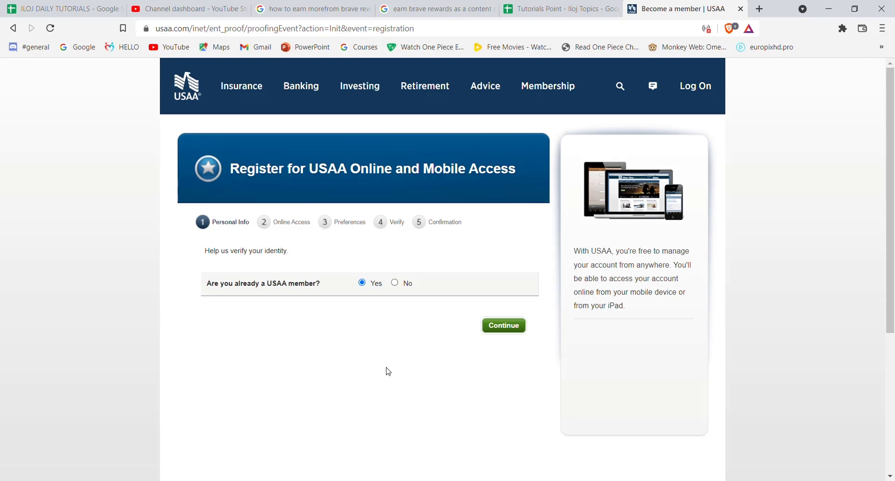
mouse_move(391, 374)
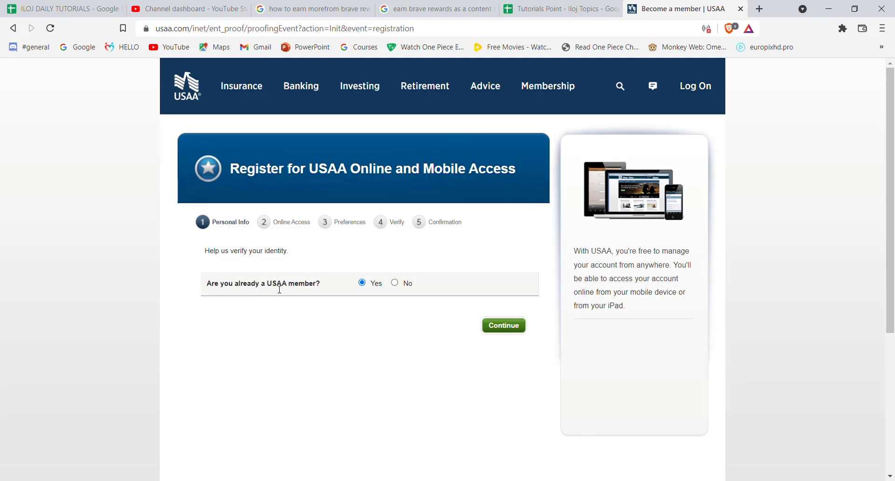
mouse_move(360, 324)
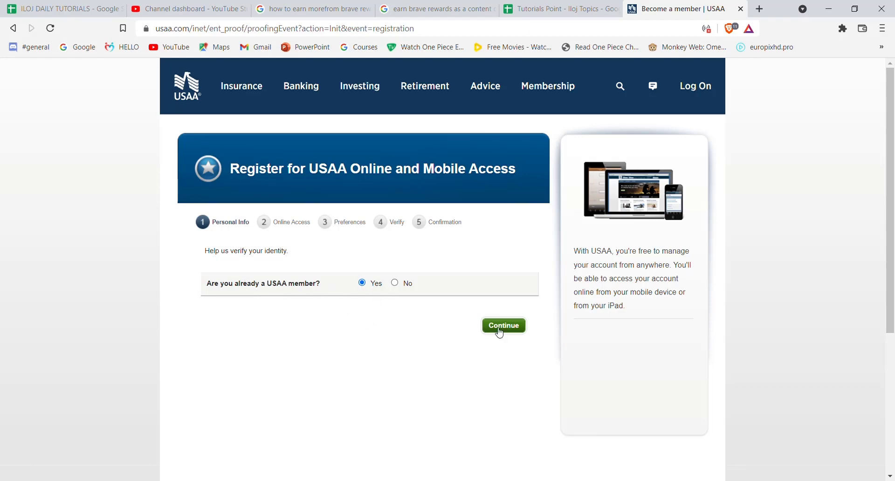
- Keep 'Yes' for existing USAA member and continue to verification
left_click(502, 325)
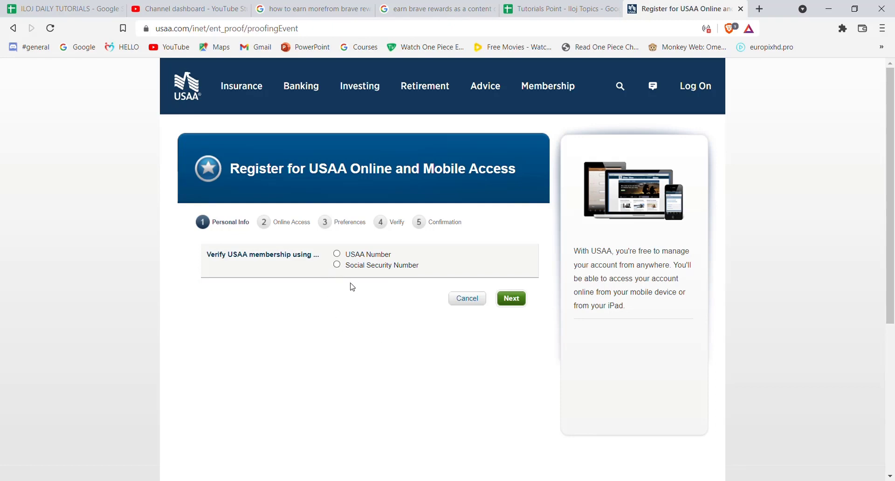
- Select Social Security Number as the membership verification method
left_click(337, 265)
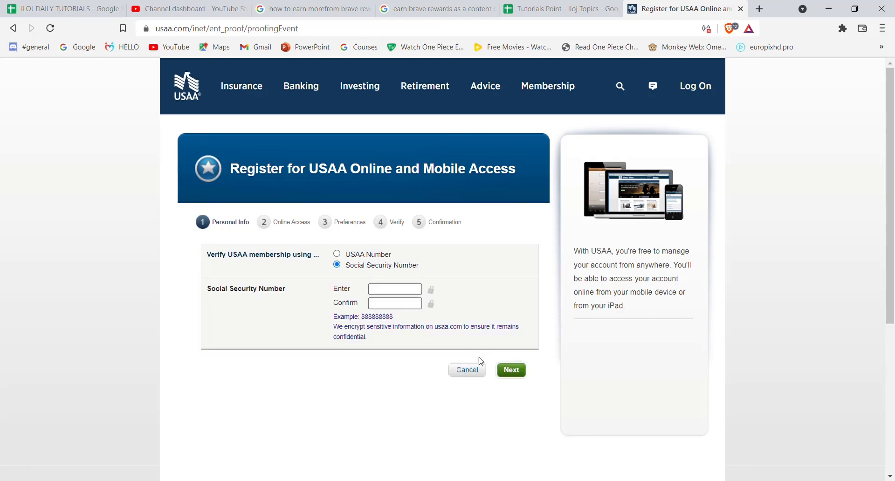
mouse_move(381, 372)
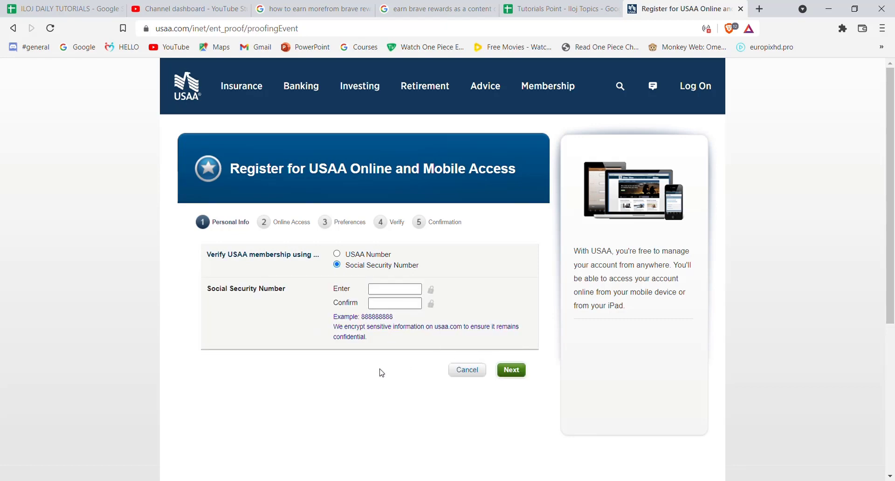
mouse_move(323, 318)
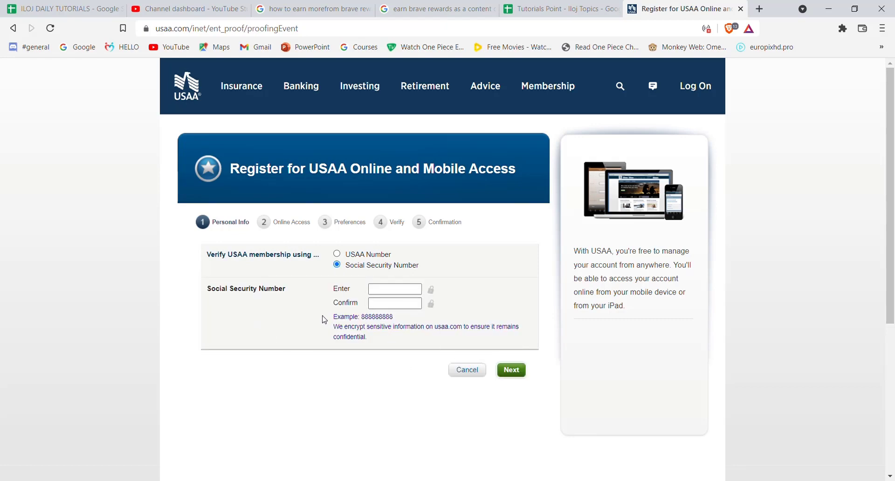
mouse_move(374, 351)
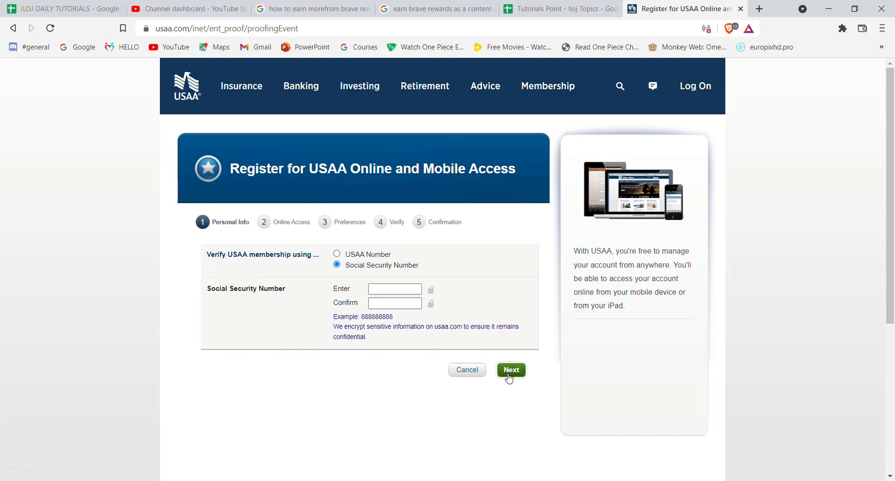
mouse_move(366, 381)
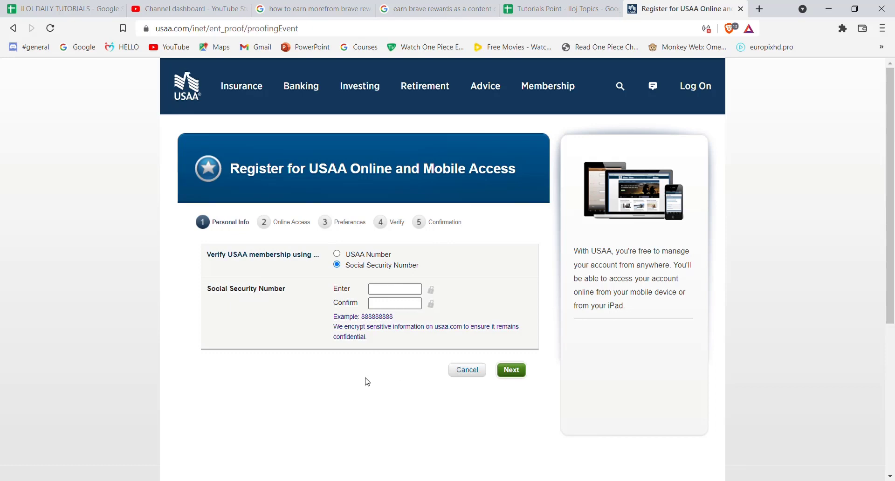
mouse_move(605, 344)
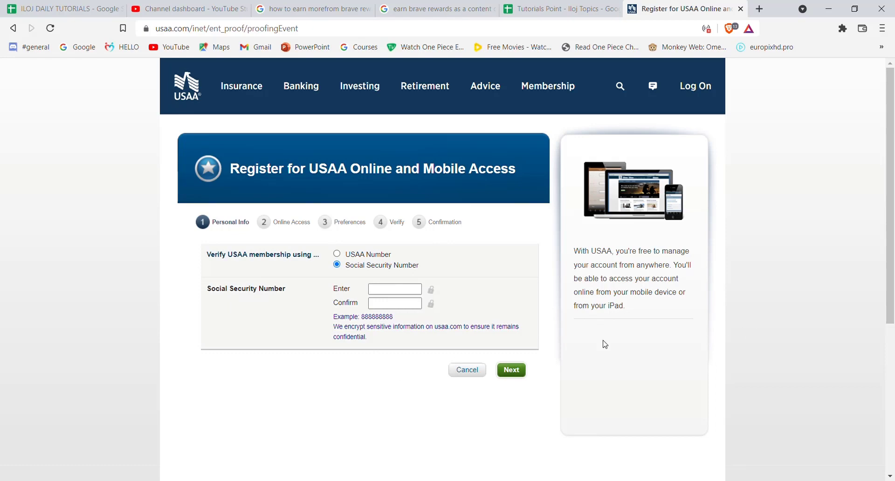